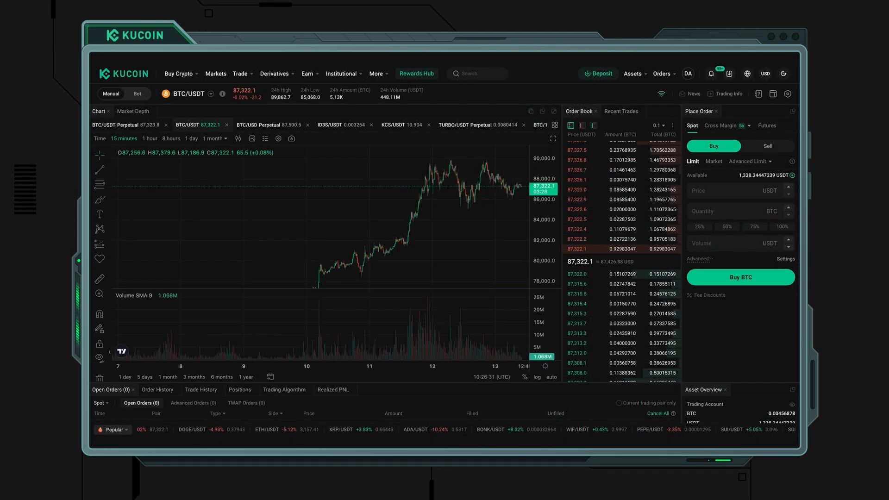
# - Change the BTC/USDT buy form to a Market order, with price fixed at market price
pyautogui.click(210, 93)
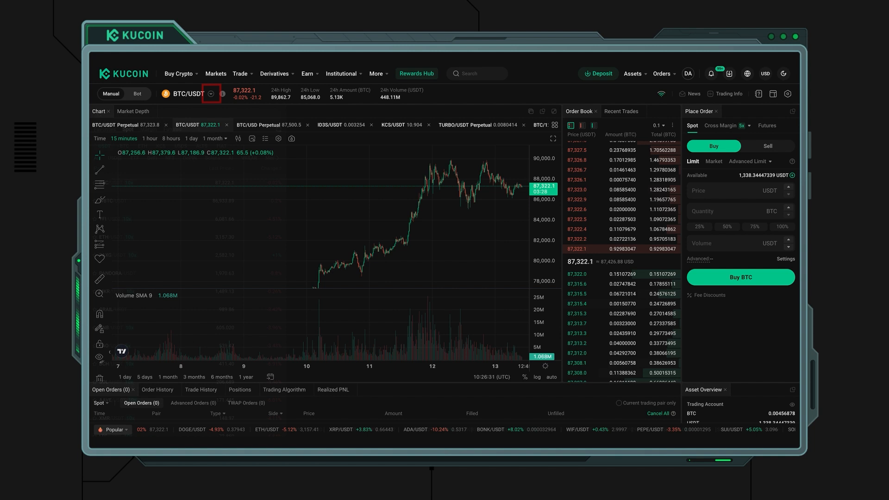
pyautogui.click(210, 94)
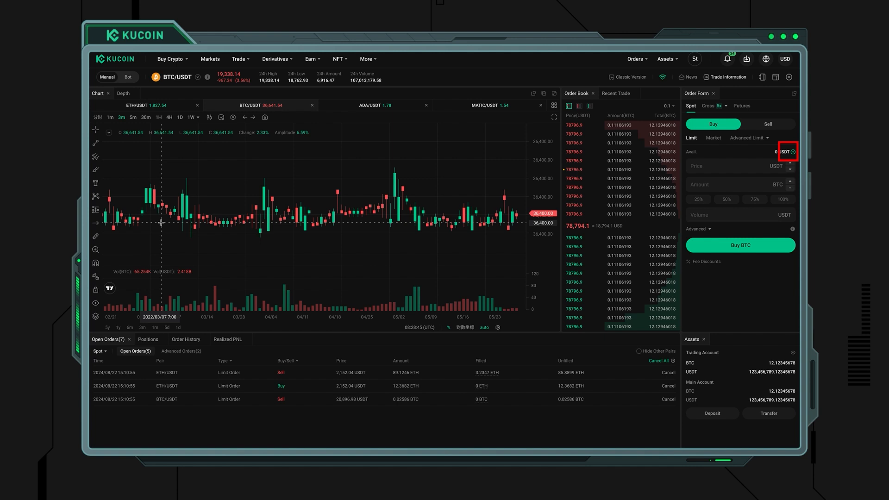
pyautogui.click(793, 152)
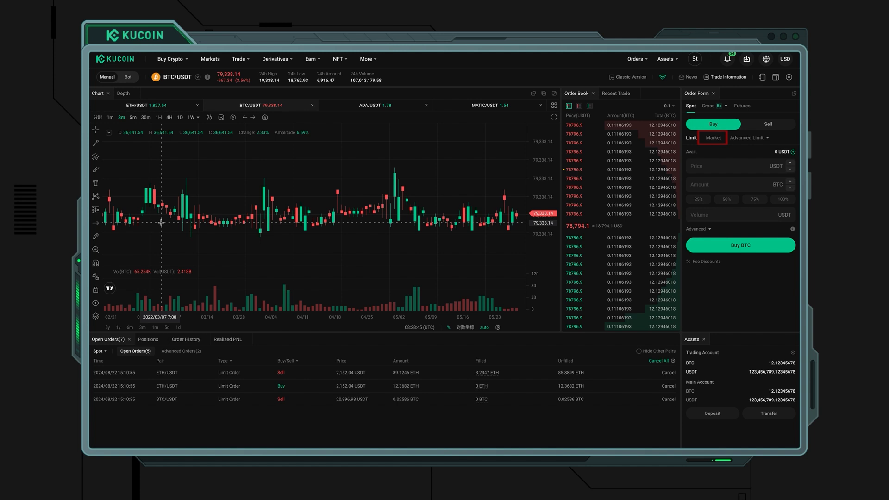
pyautogui.click(713, 137)
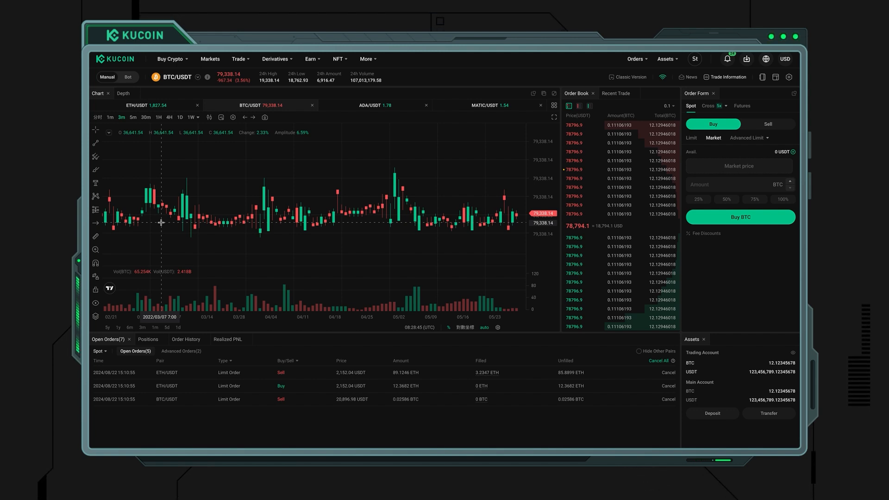
pyautogui.click(726, 184)
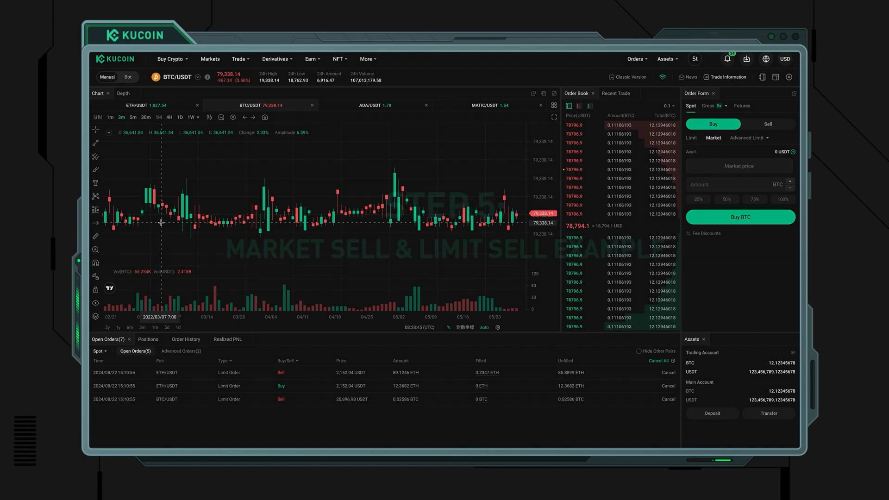
# - Switch the order form to Sell and enter an amount of 0.01 BTC
pyautogui.click(767, 123)
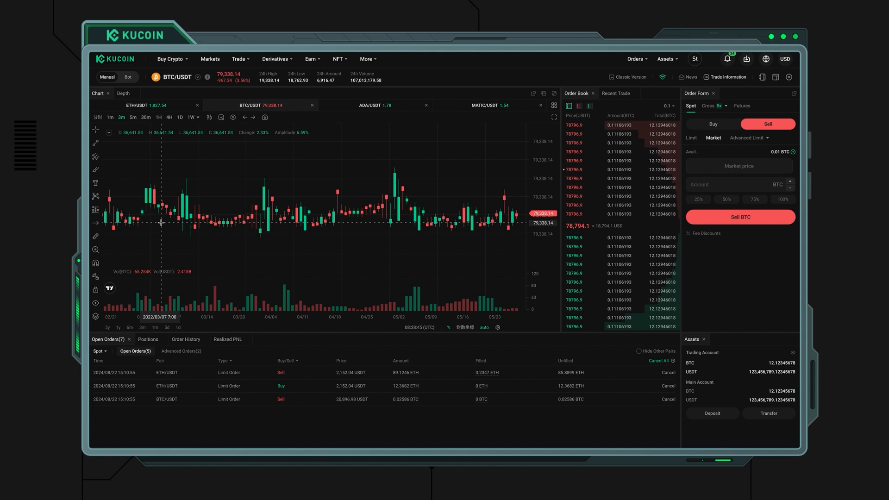
pyautogui.click(732, 184)
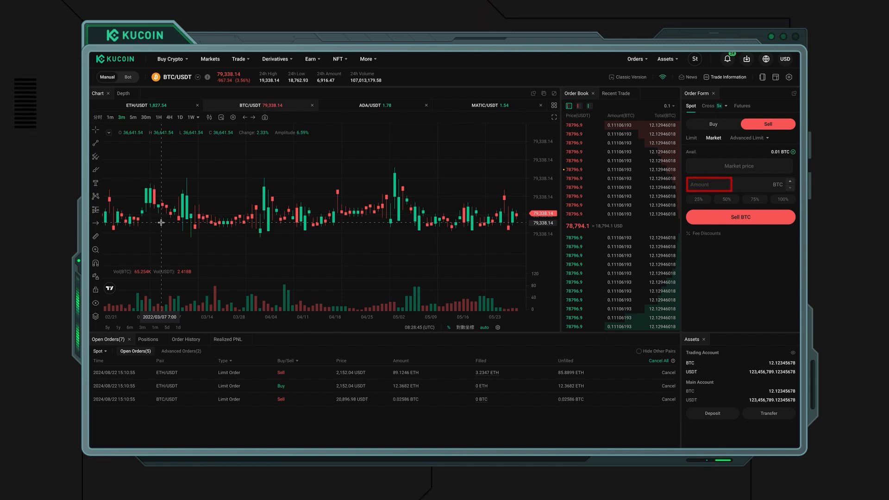
pyautogui.write('0.01')
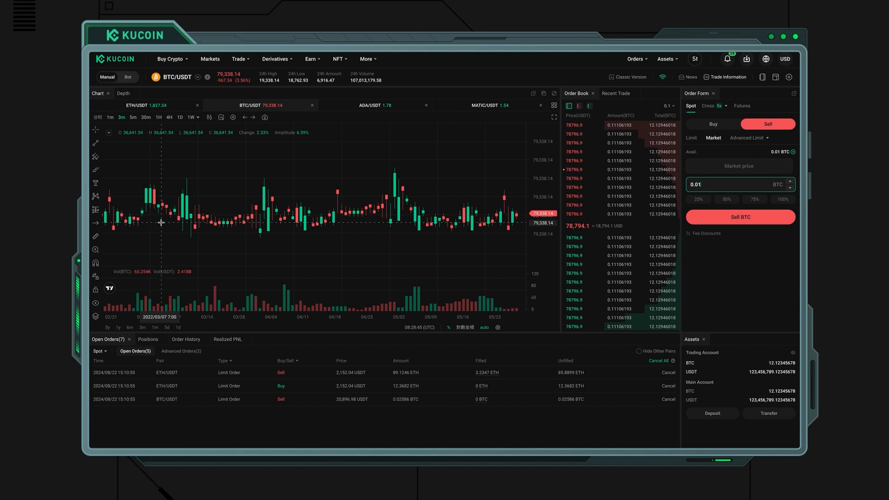
pyautogui.click(739, 217)
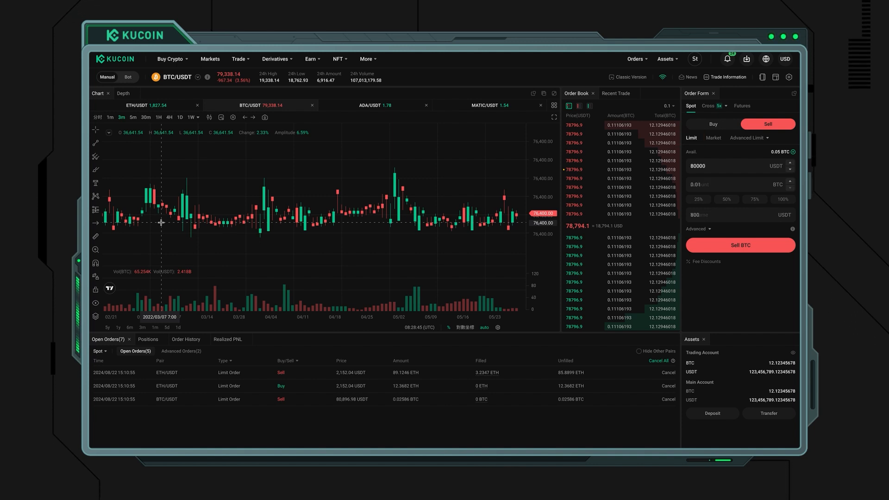
# - Finish the 0.01 BTC limit sell at 80000 USDT, totalling 800 USDT
pyautogui.click(740, 245)
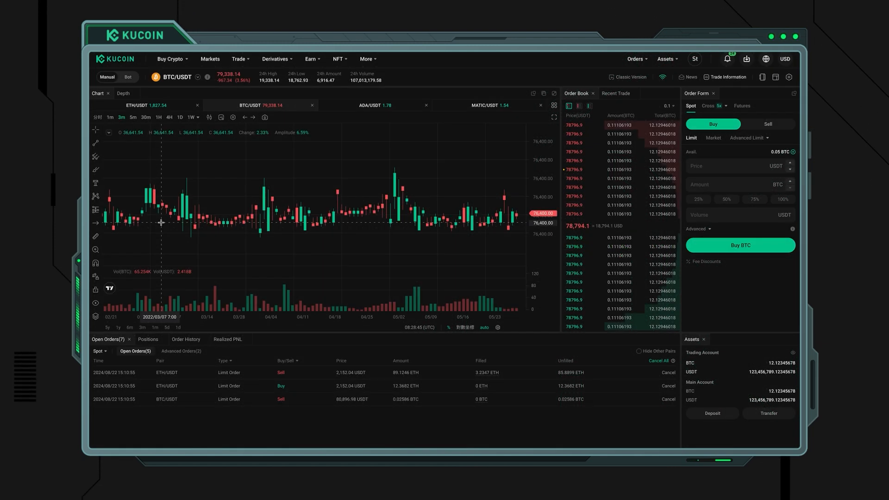
# - Open the Advanced Limit dropdown showing Stop Limit, Stop Market, OCO, Trailing Stop and TWAP
pyautogui.click(748, 137)
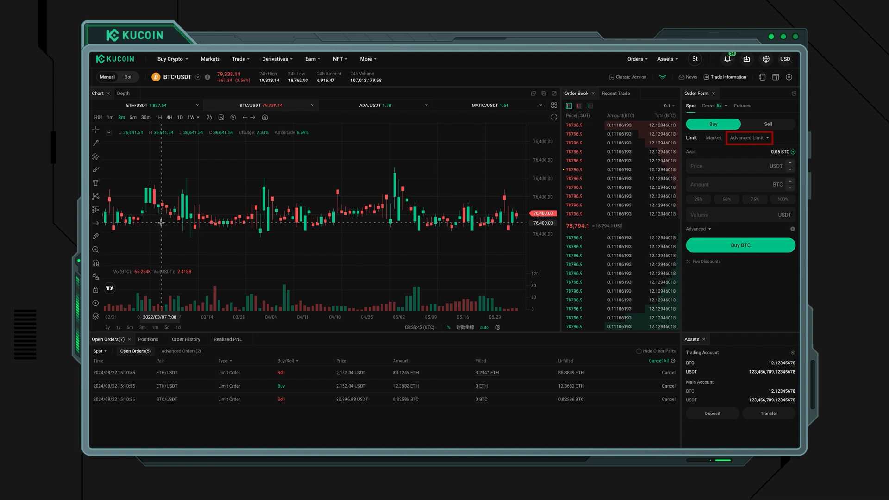
pyautogui.click(748, 138)
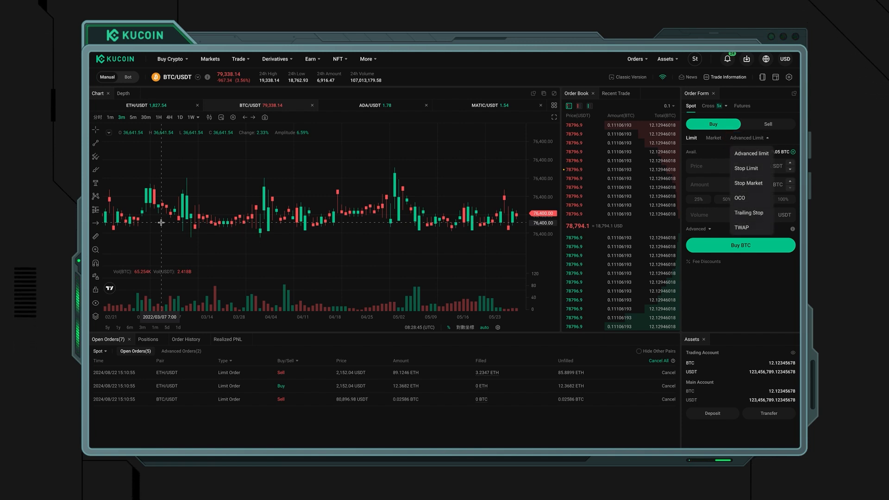